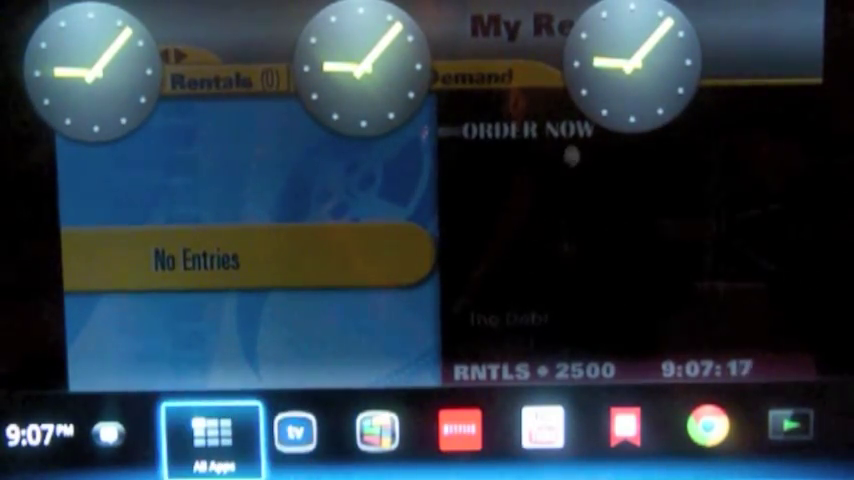
Show the All Apps list scrolled down to the Spotlight tile
{"action": "left_click", "coordinate": [212, 436]}
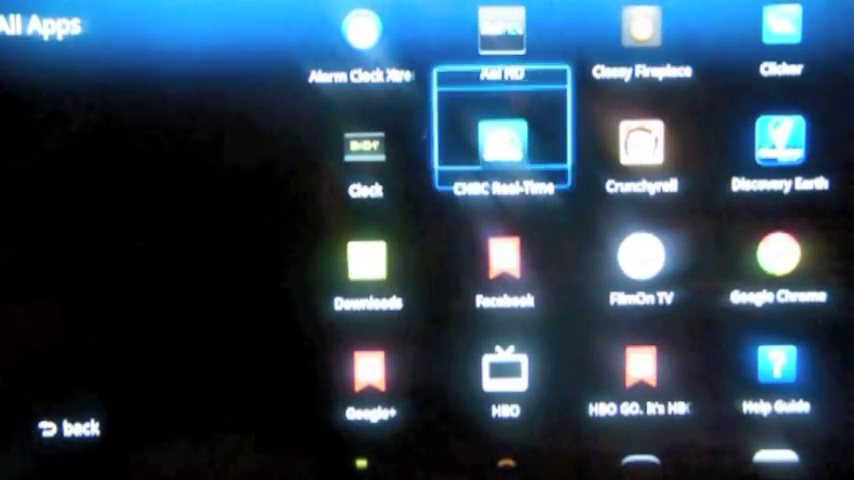
{"action": "scroll", "scroll_direction": "down", "scroll_amount": 3}
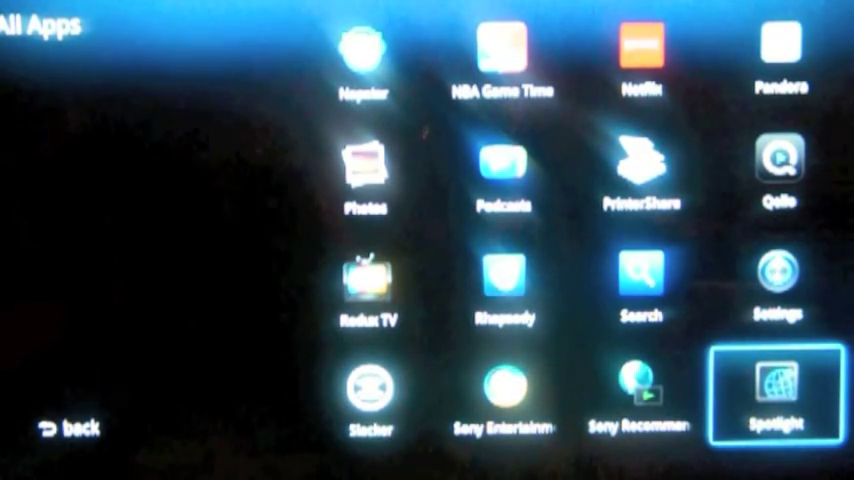
{"action": "left_click", "coordinate": [780, 390]}
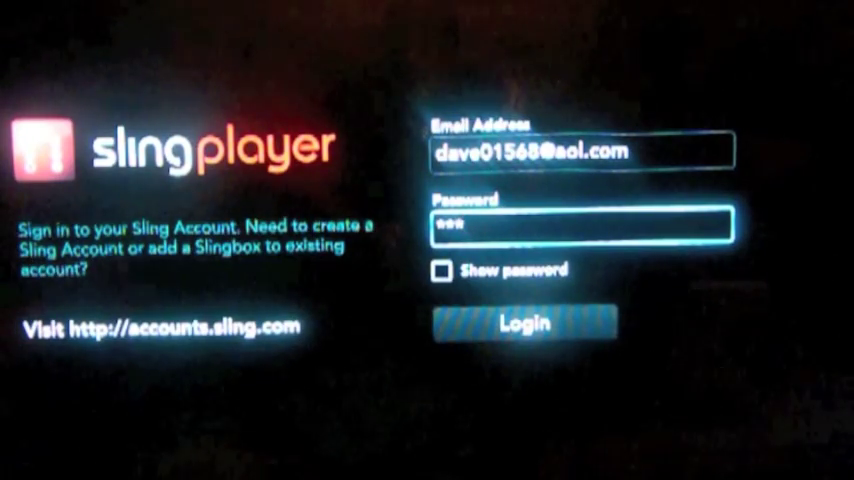
Fill in the account password and submit the SlingPlayer sign-in with Login
{"action": "type", "text": "*"}
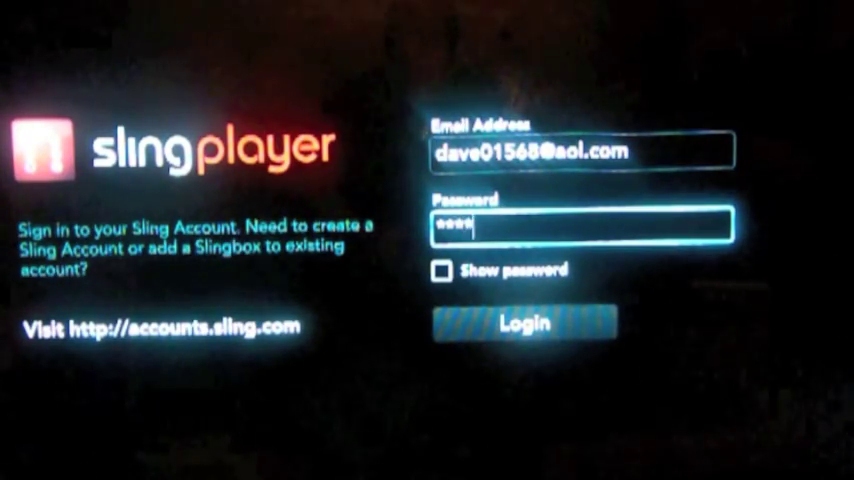
{"action": "type", "text": "***"}
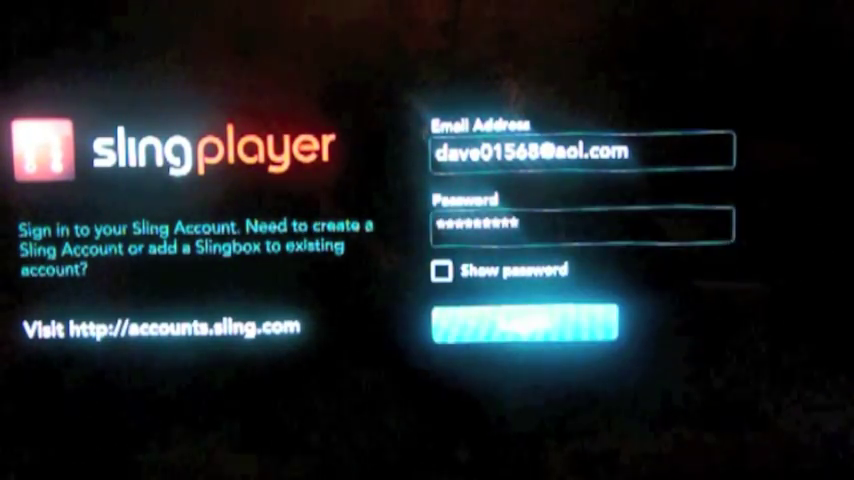
{"action": "left_click", "coordinate": [524, 324]}
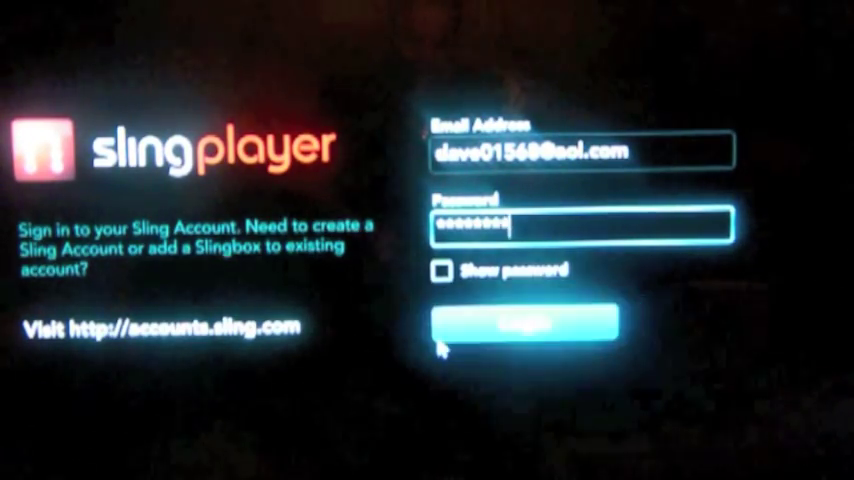
{"action": "left_click", "coordinate": [520, 322]}
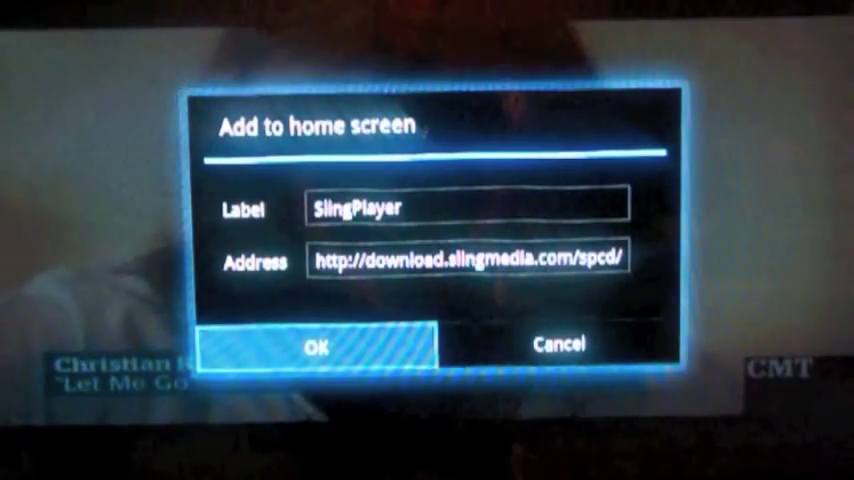
Confirm the home-screen shortcut labelled SlingPlayer with OK
{"action": "left_click", "coordinate": [312, 344]}
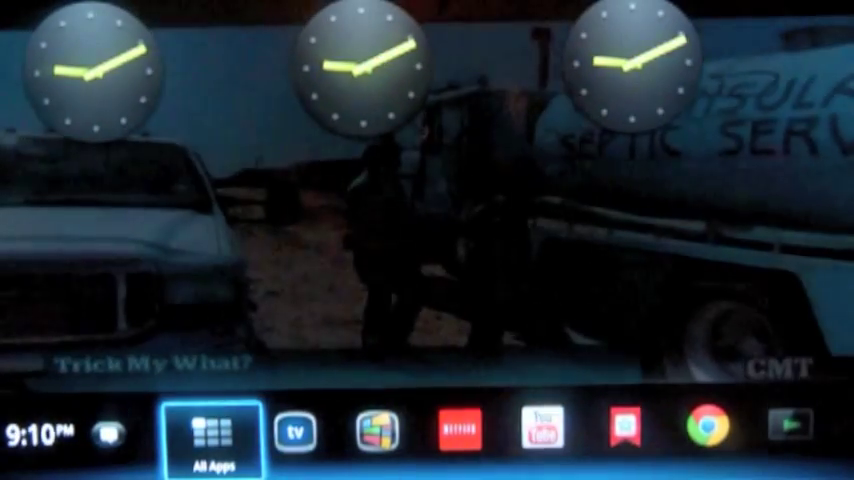
Browse down through the All Apps list to check the installed apps
{"action": "left_click", "coordinate": [212, 438]}
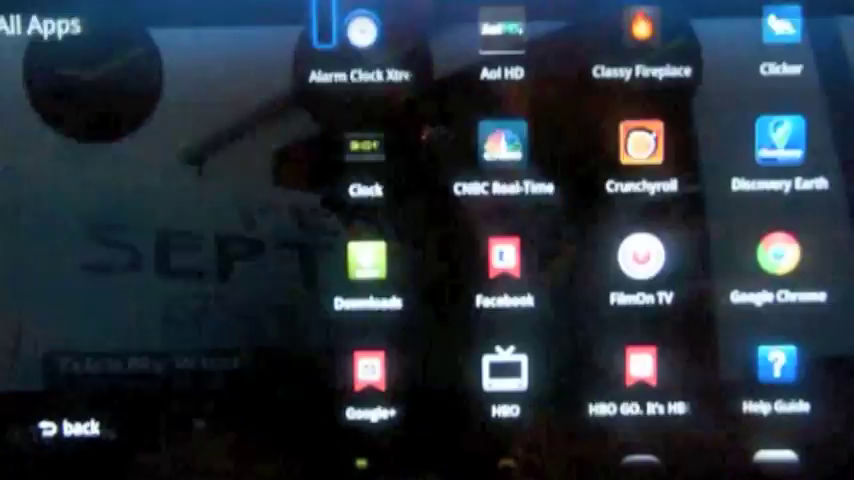
{"action": "scroll", "scroll_direction": "down", "scroll_amount": 3}
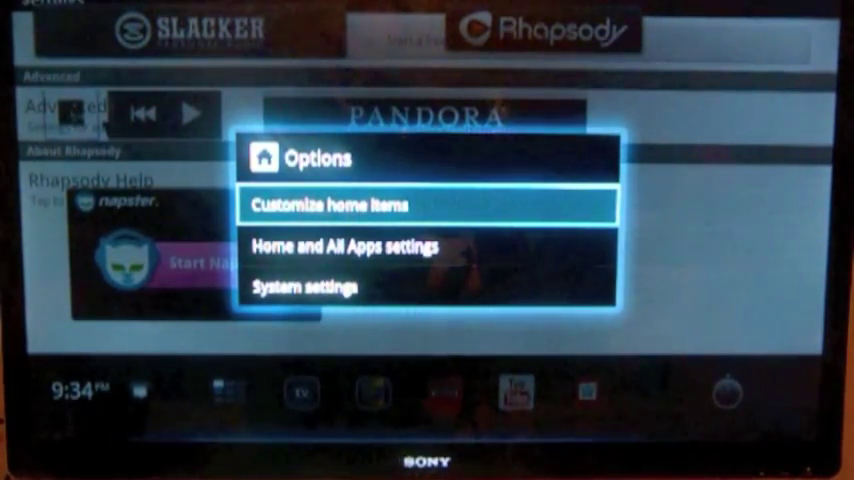
Enter Customize home items and choose the New slot to list addable apps
{"action": "left_click", "coordinate": [328, 204]}
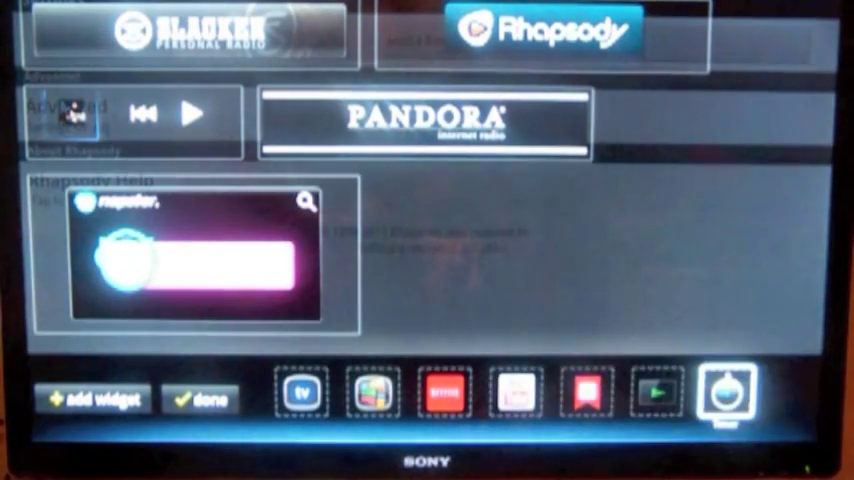
{"action": "left_click", "coordinate": [656, 392]}
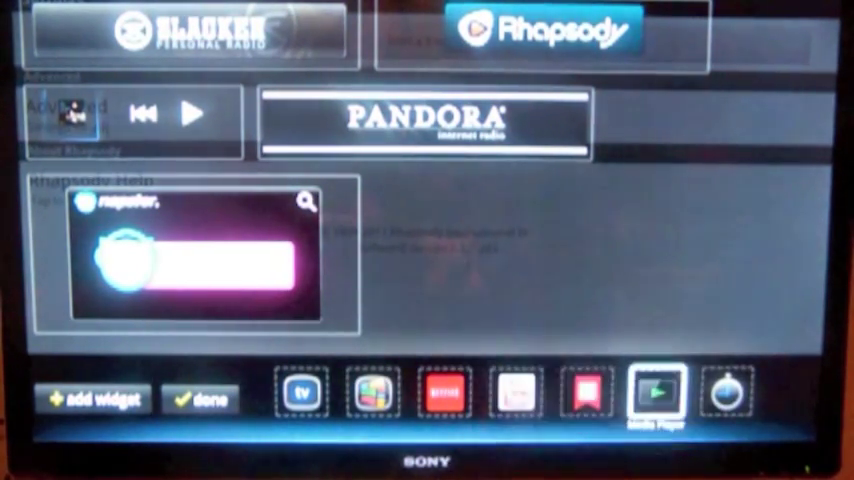
{"action": "left_click", "coordinate": [728, 392]}
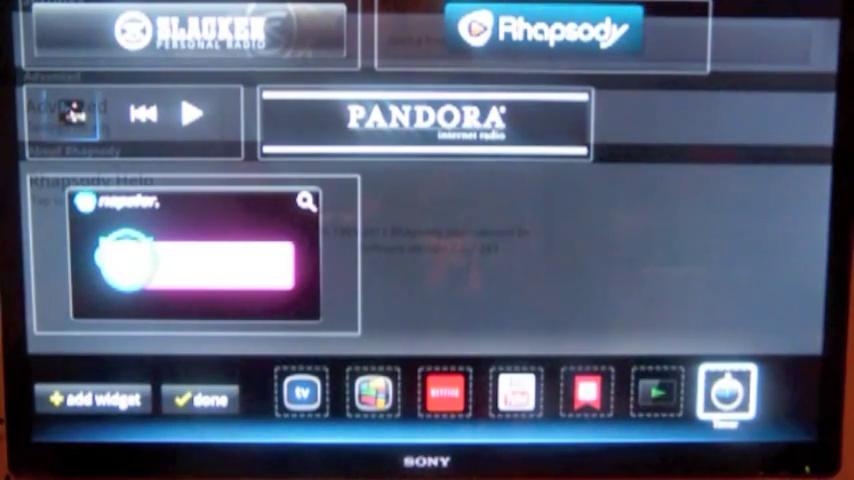
{"action": "left_click", "coordinate": [728, 392]}
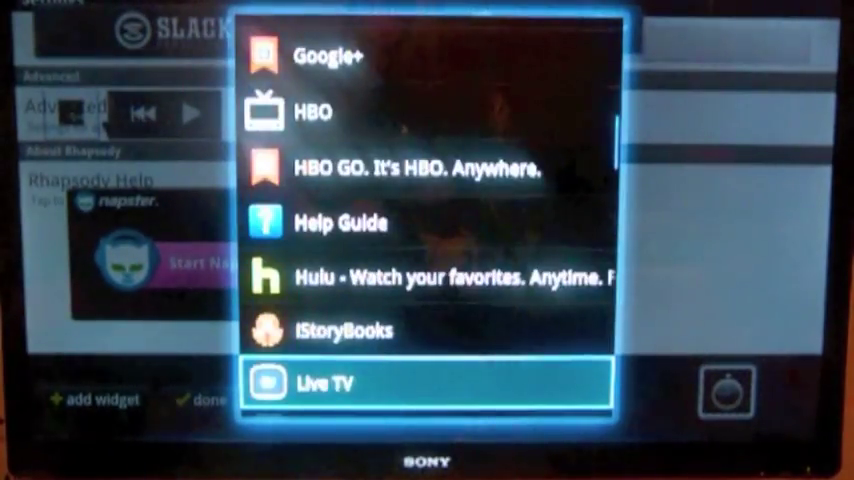
Scroll the app-picker list down to reach SlingPlayer
{"action": "scroll", "scroll_direction": "down", "scroll_amount": 3}
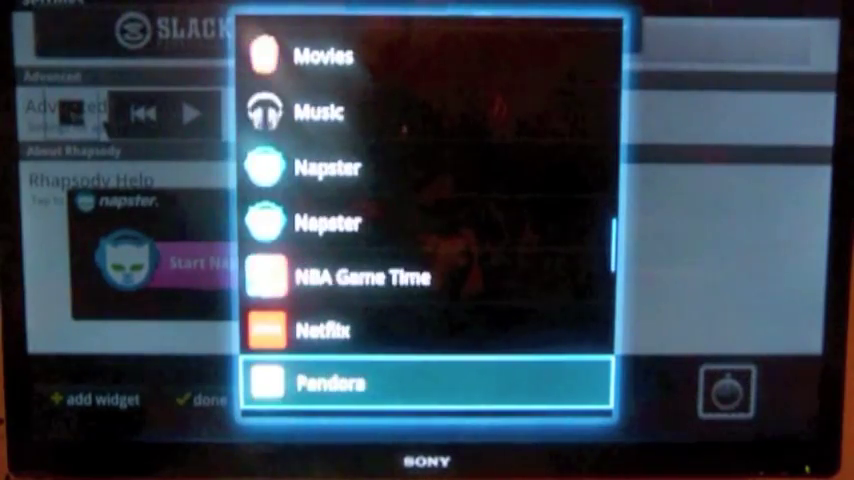
{"action": "scroll", "scroll_direction": "down", "scroll_amount": 3}
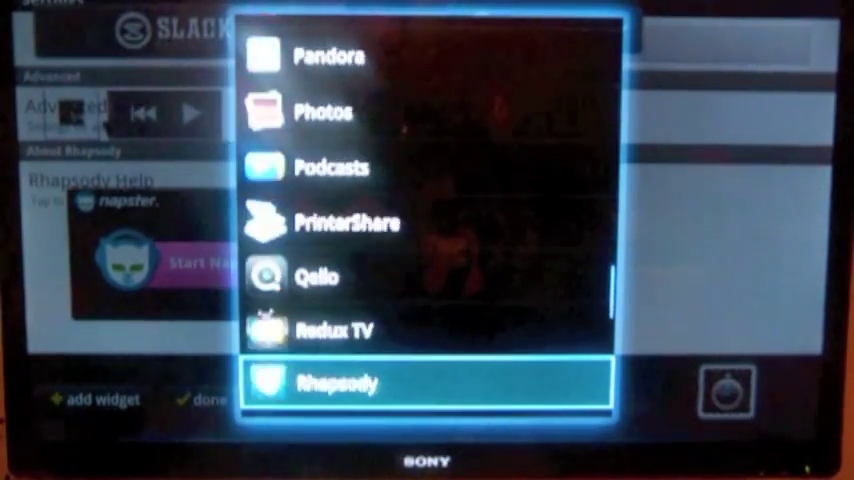
{"action": "scroll", "scroll_direction": "down", "scroll_amount": 3}
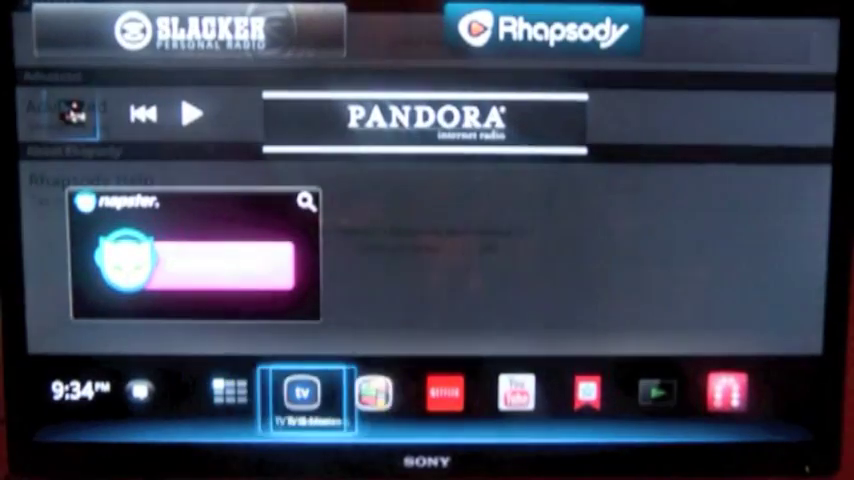
{"action": "left_click", "coordinate": [724, 392]}
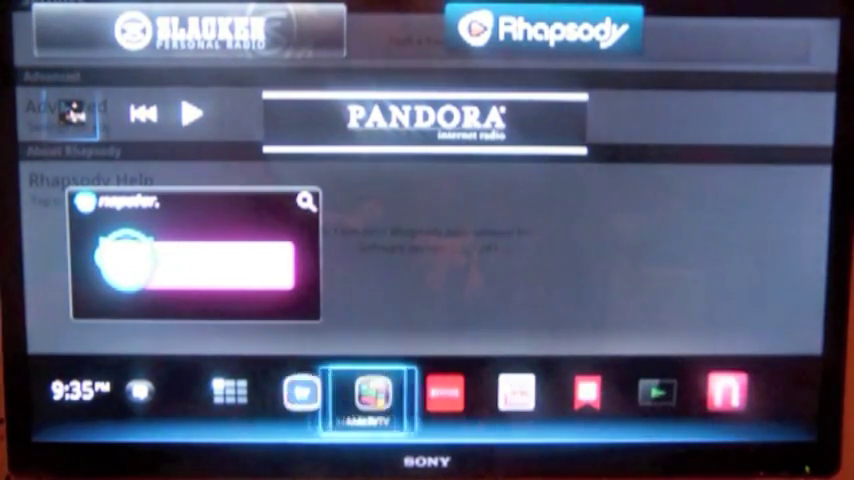
{"action": "left_click", "coordinate": [302, 392]}
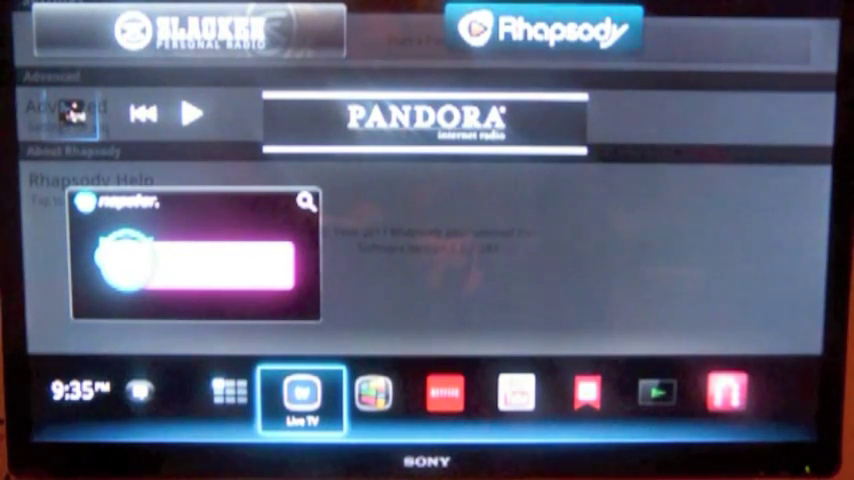